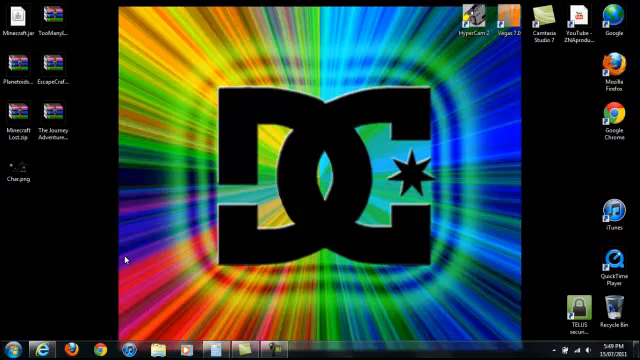
Launch Internet Explorer from the taskbar, landing on the Google Canada home page.
{"action": "left_click", "coordinate": [16, 20]}
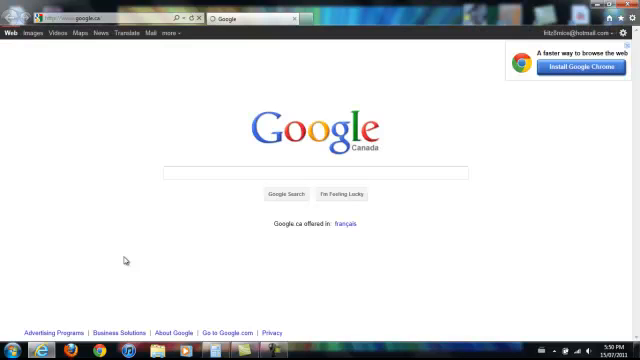
Go to mediafire.com/ in the address bar to reach the download page.
{"action": "left_click", "coordinate": [310, 168]}
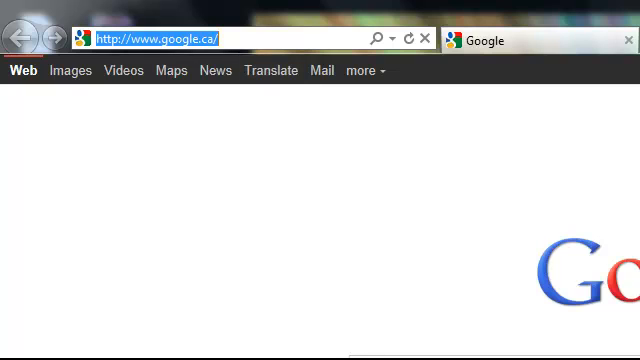
{"action": "type", "text": "mediafire.com/"}
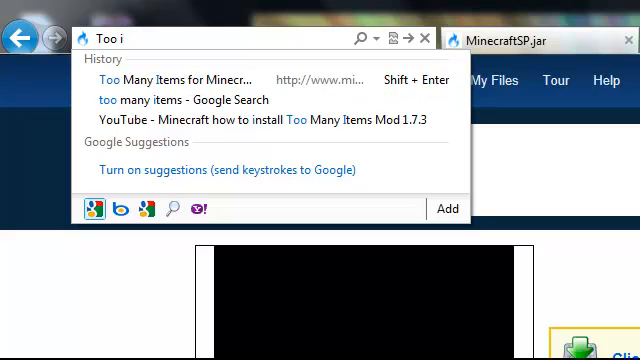
Read through the TooManyItems in-game inventory editor thread on Minecraft Forum.
{"action": "left_click", "coordinate": [176, 100]}
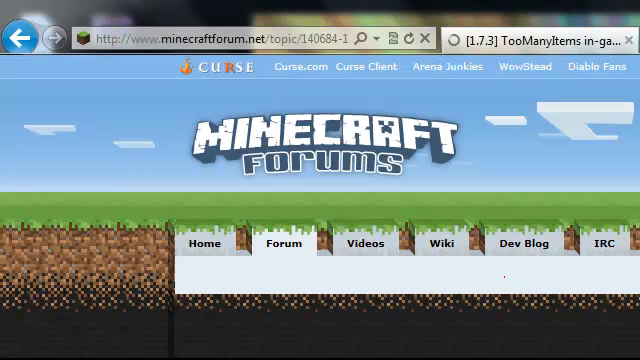
{"action": "scroll", "scroll_direction": "down", "scroll_amount": 3}
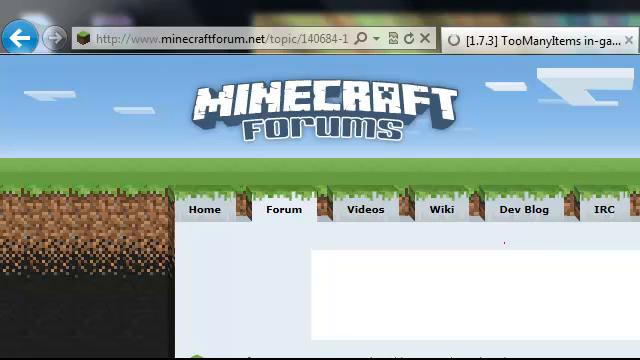
{"action": "scroll", "scroll_direction": "down", "scroll_amount": 3}
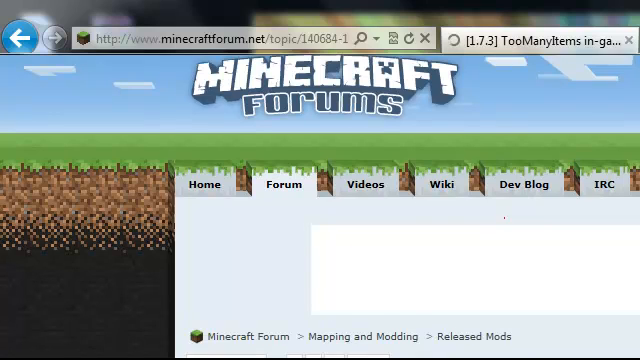
{"action": "scroll", "scroll_direction": "down", "scroll_amount": 3}
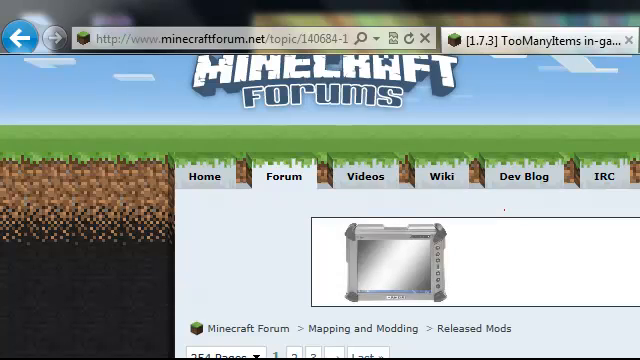
{"action": "scroll", "scroll_direction": "down", "scroll_amount": 3}
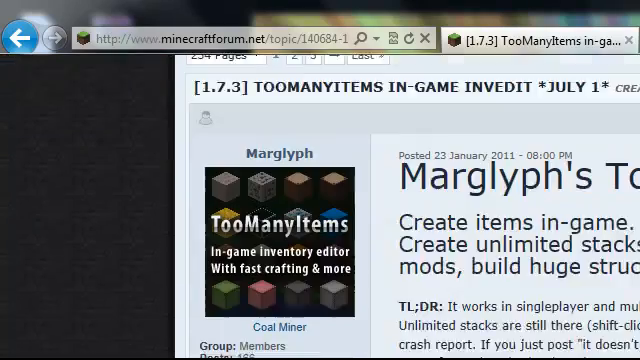
{"action": "scroll", "scroll_direction": "down", "scroll_amount": 3}
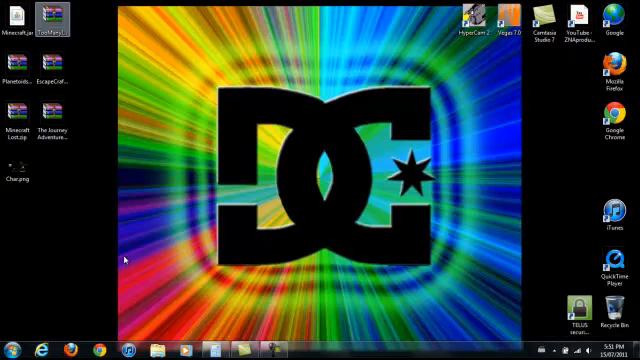
Browse to %appdata%\.minecraft\bin and open minecraft.jar as an archive in WinRAR.
{"action": "left_click", "coordinate": [12, 344]}
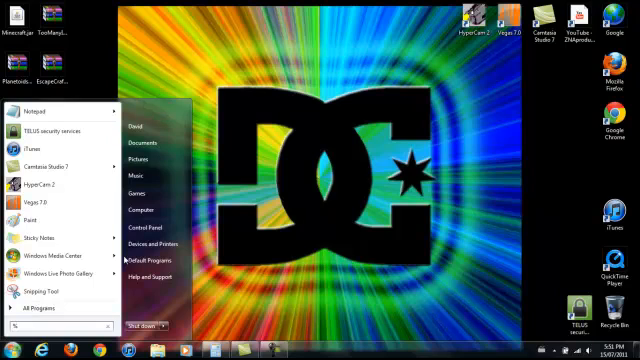
{"action": "type", "text": "%appdata%"}
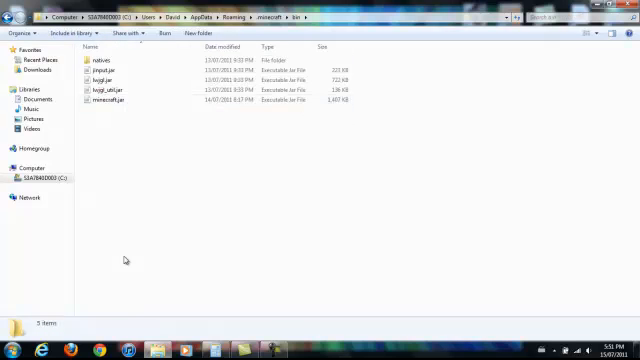
{"action": "right_click", "coordinate": [108, 102]}
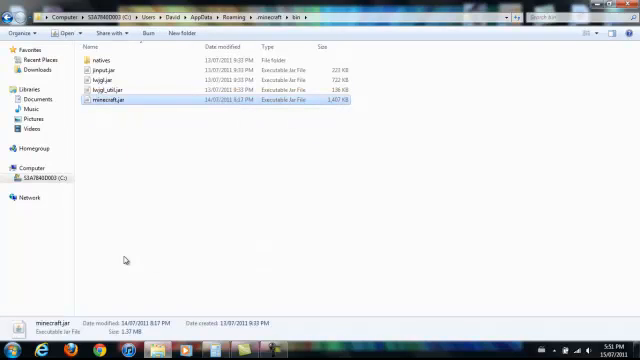
{"action": "double_click", "coordinate": [112, 104]}
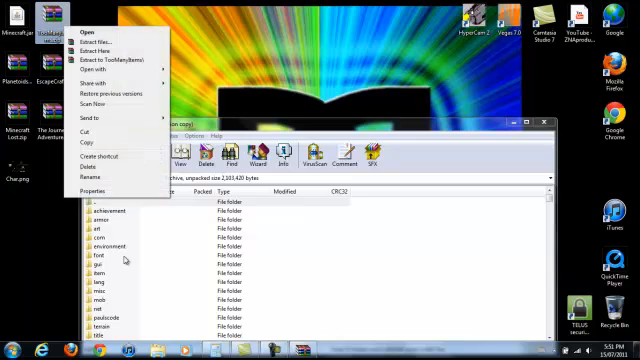
Add the mod files to minecraft.jar in WinRAR and bring up the Minecraft Launcher.
{"action": "left_click", "coordinate": [350, 250]}
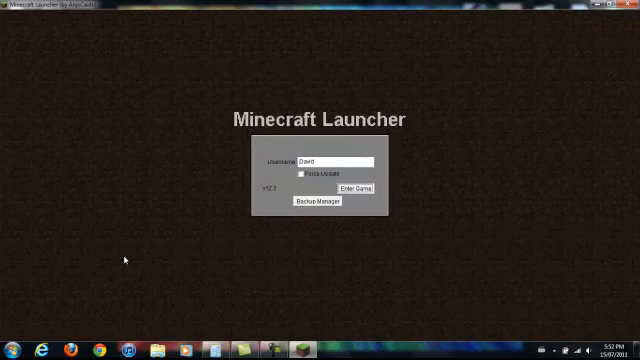
Log in through the launcher and load a single-player world.
{"action": "left_click", "coordinate": [348, 188]}
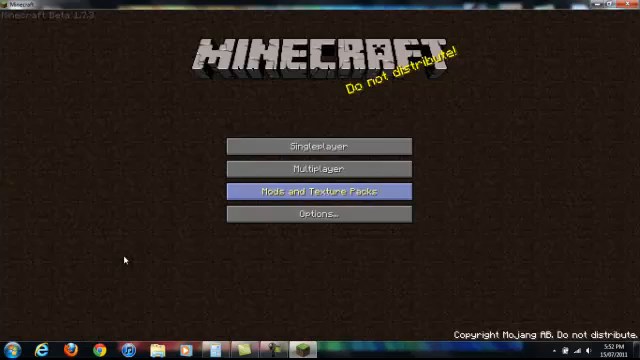
{"action": "left_click", "coordinate": [320, 146]}
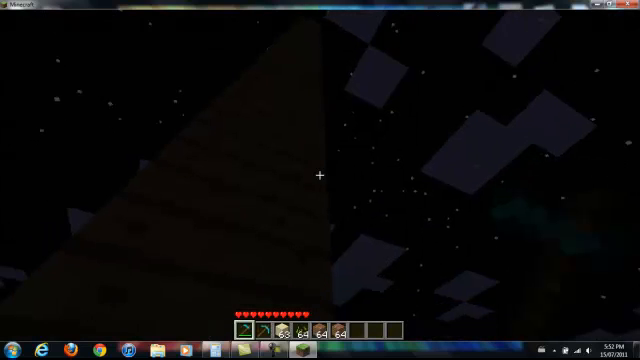
{"action": "key", "text": "e"}
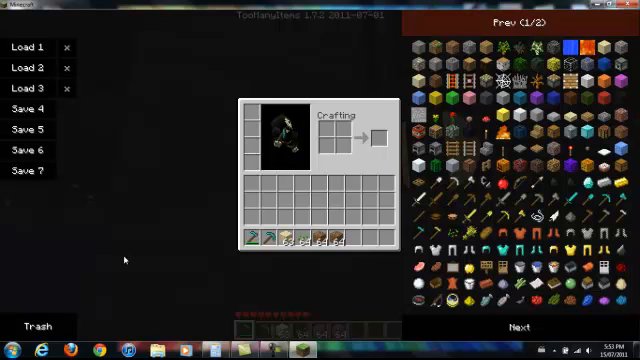
Close the inventory, then save and quit the world.
{"action": "key", "text": "Escape"}
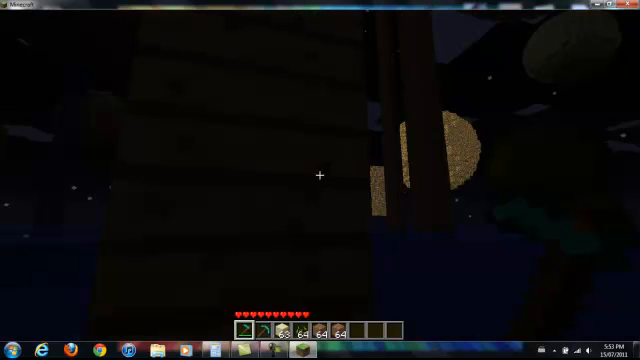
{"action": "mouse_move", "coordinate": [320, 180]}
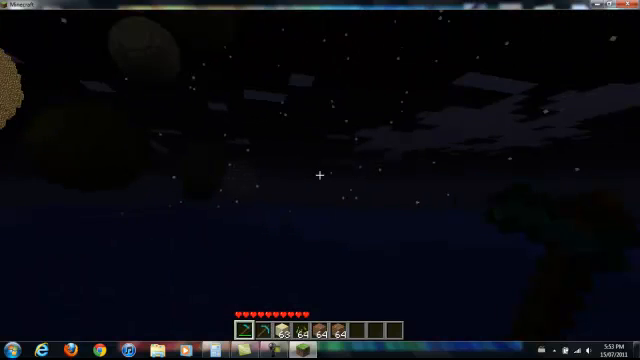
{"action": "key", "text": "Escape"}
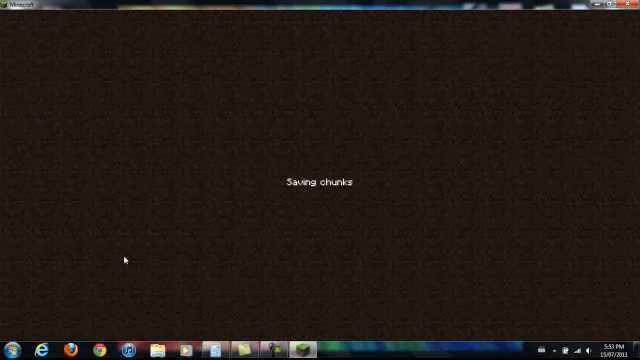